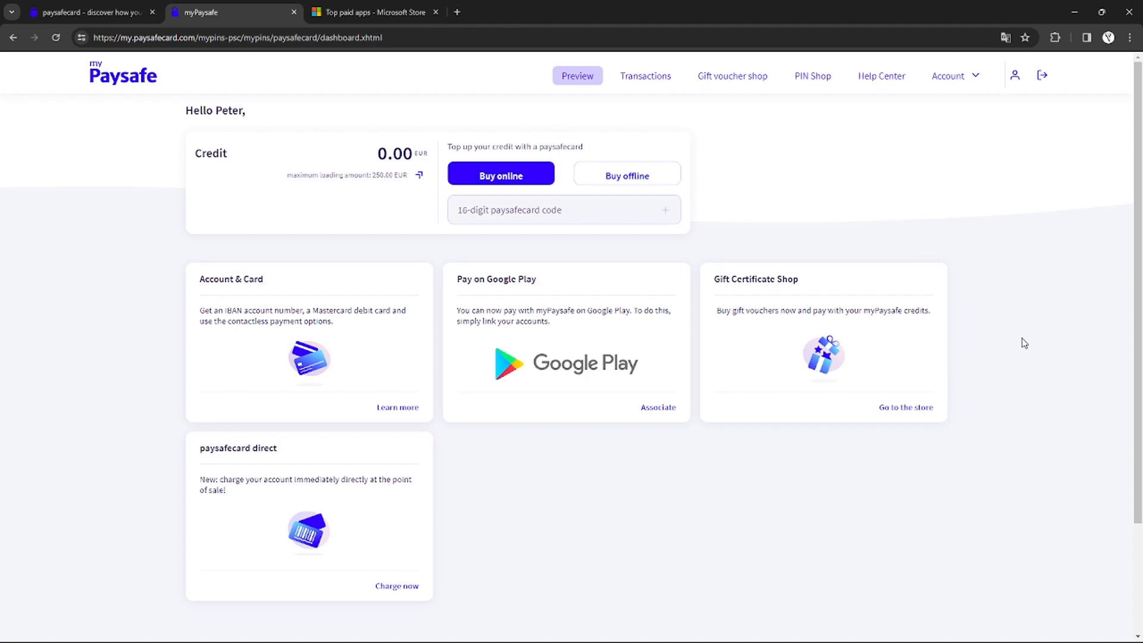
mouse_move(1018, 338)
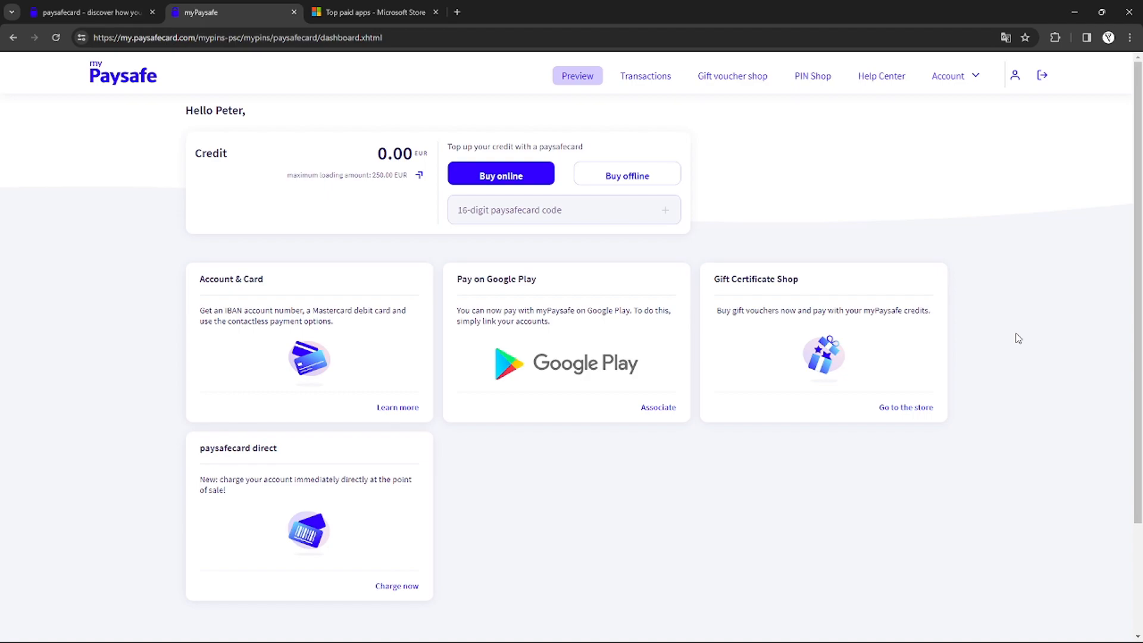
mouse_move(1032, 268)
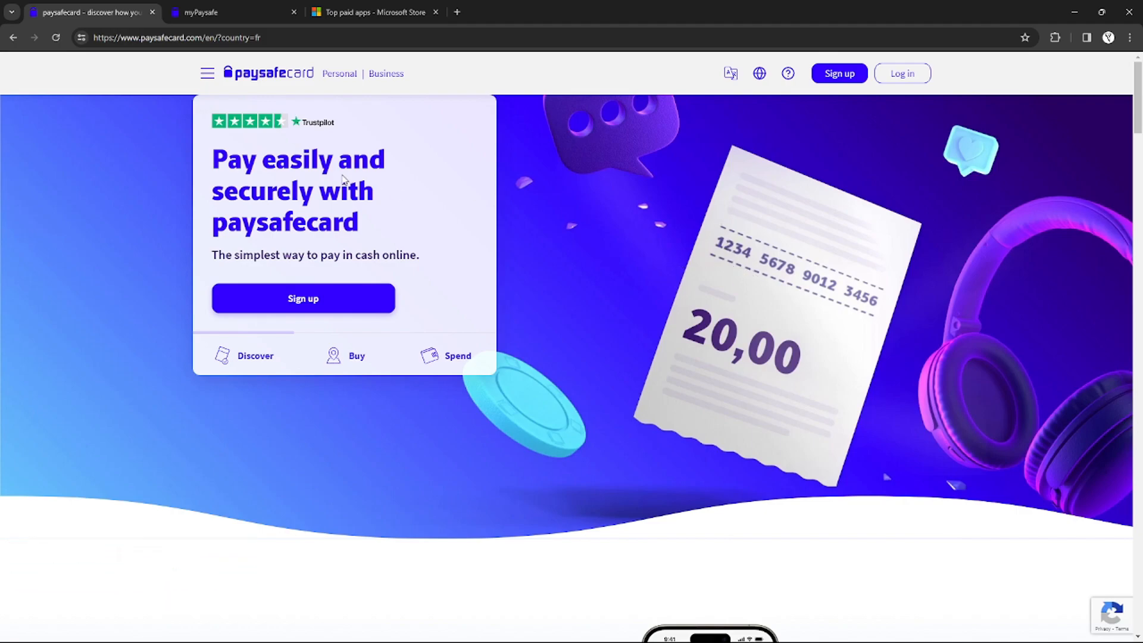
mouse_move(625, 66)
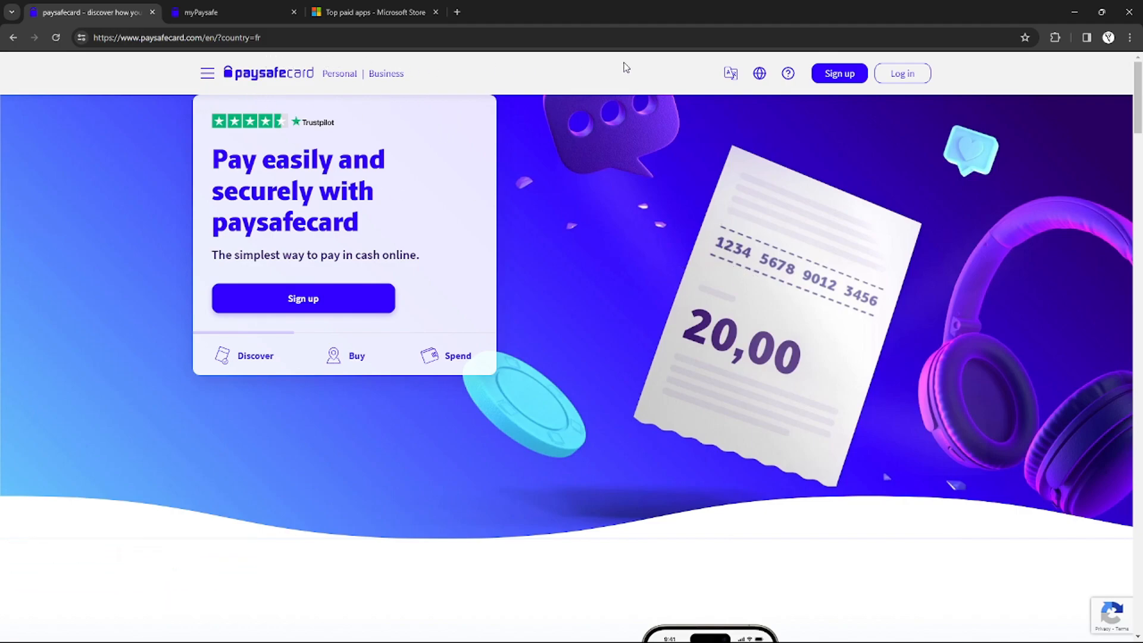
mouse_move(868, 74)
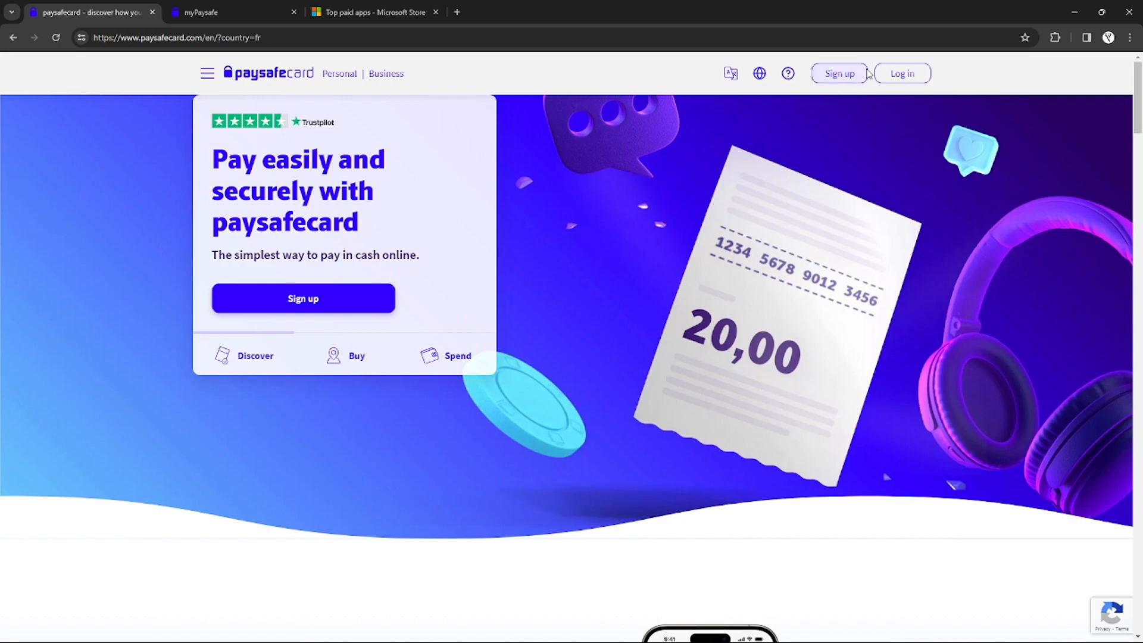
mouse_move(838, 73)
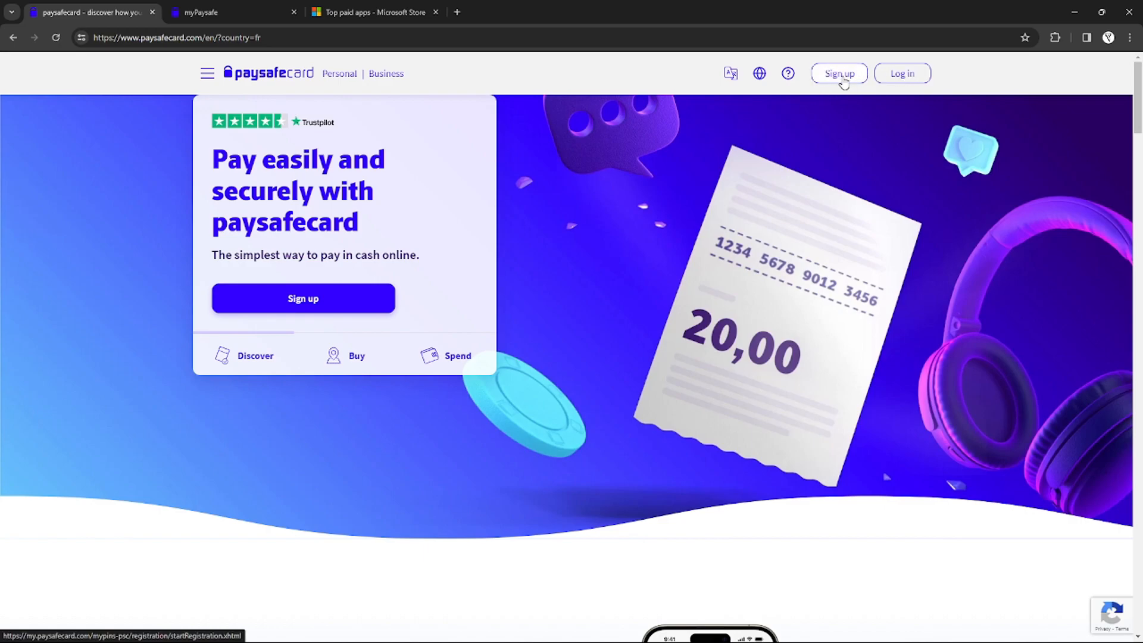
mouse_move(826, 83)
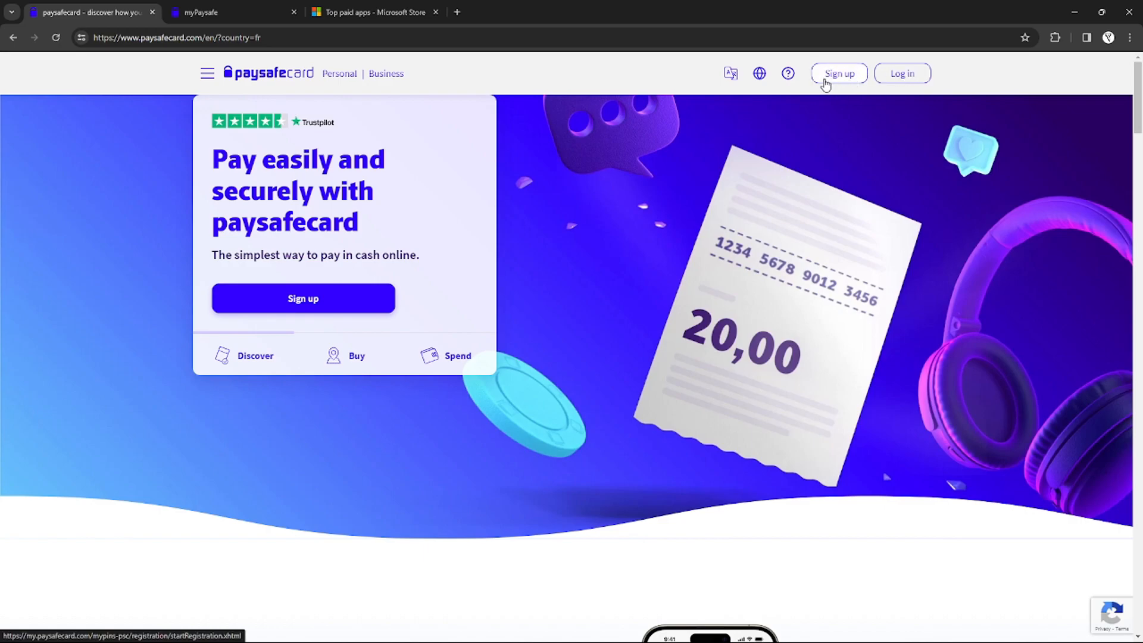
mouse_move(675, 202)
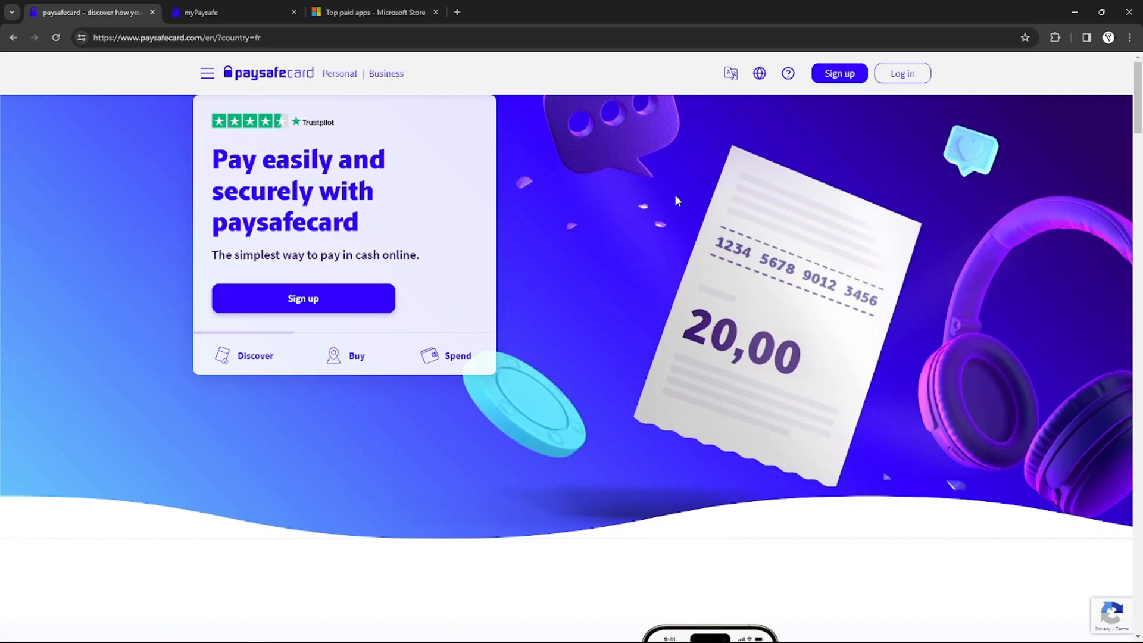
mouse_move(763, 176)
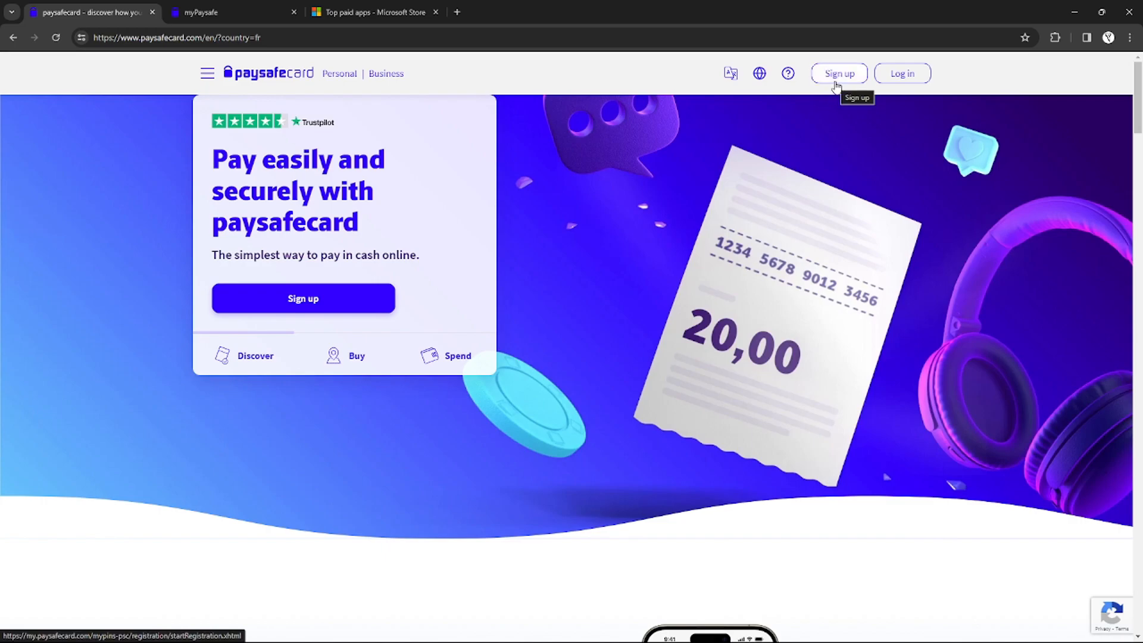
Step: Switch back to the myPaysafe dashboard showing 0.00 EUR account credit
left_click(219, 12)
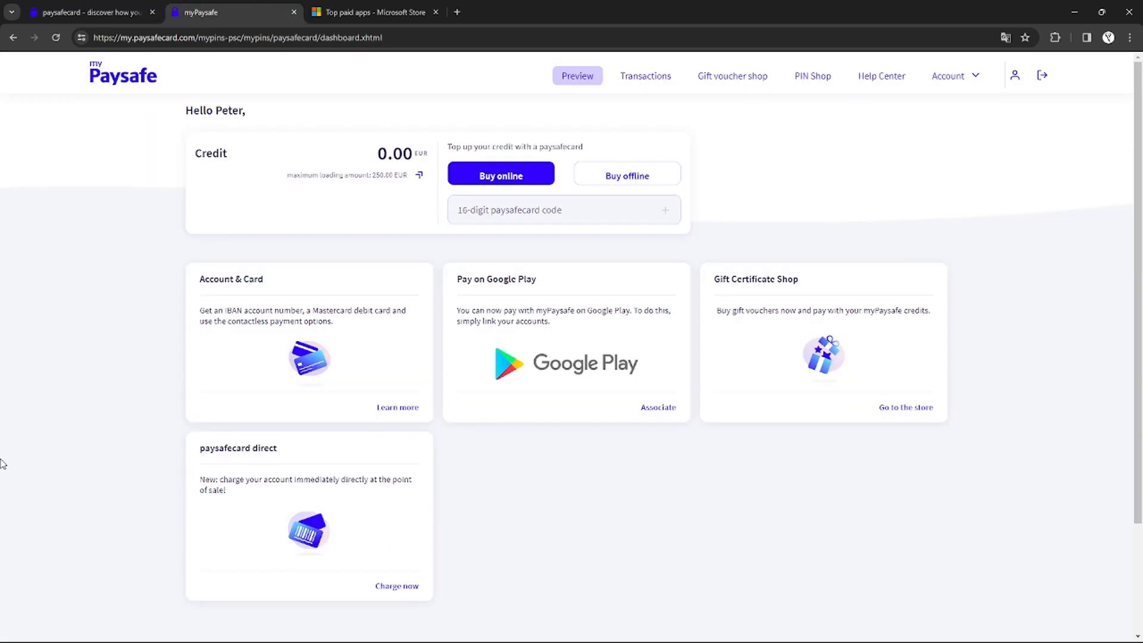
mouse_move(424, 260)
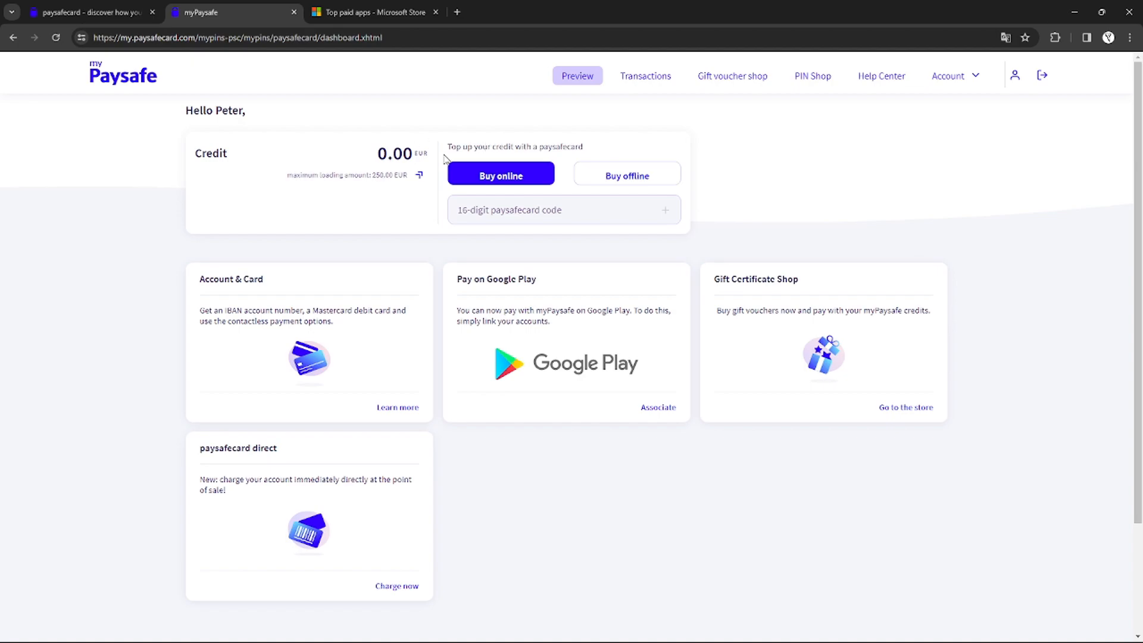
Step: Start buying a paysafecard PIN online from the Credit panel's Buy online option
left_click(500, 175)
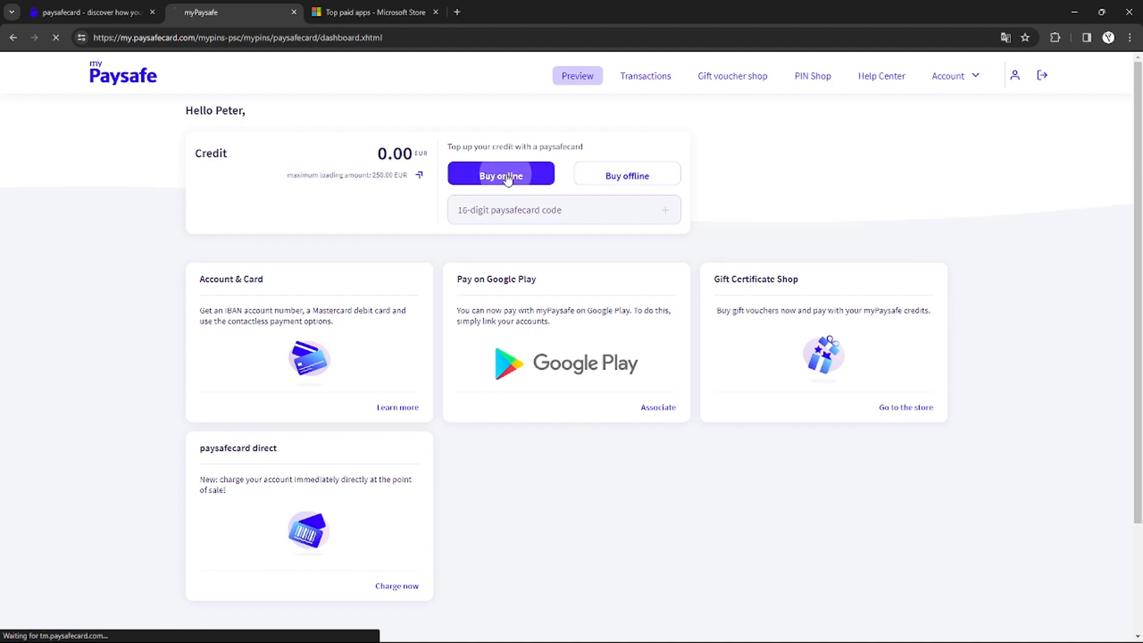
left_click(812, 76)
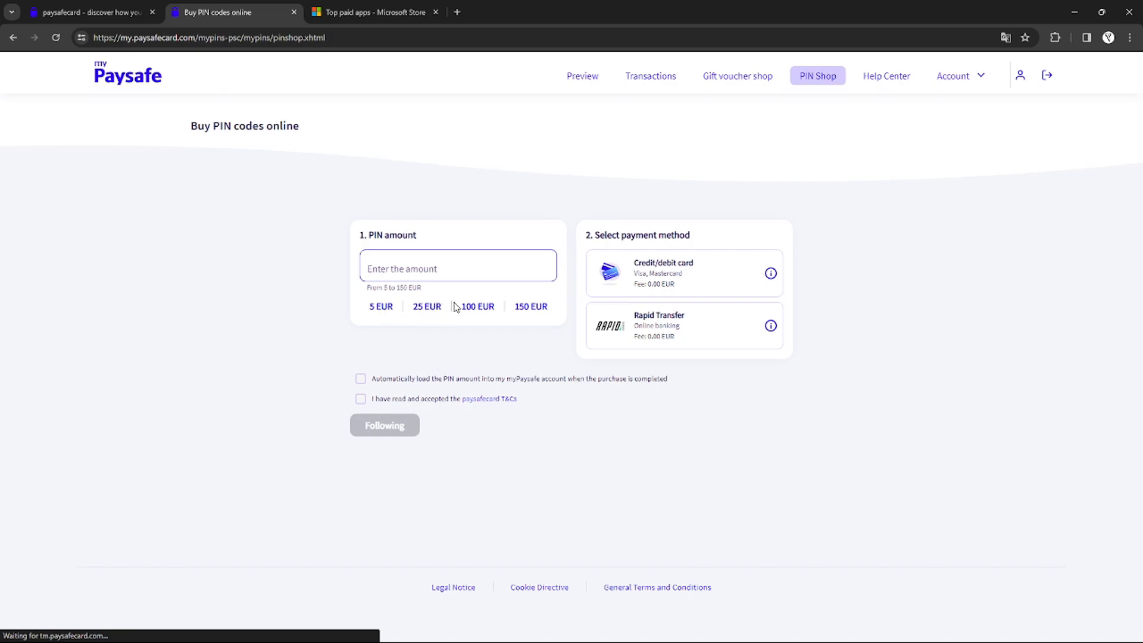
mouse_move(407, 313)
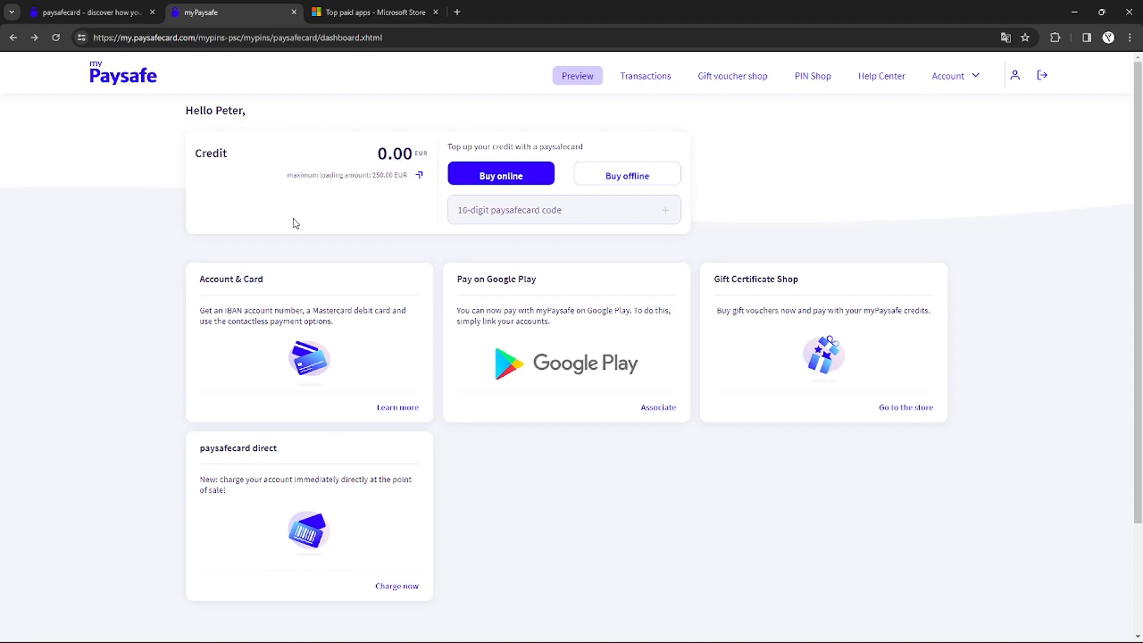
mouse_move(343, 153)
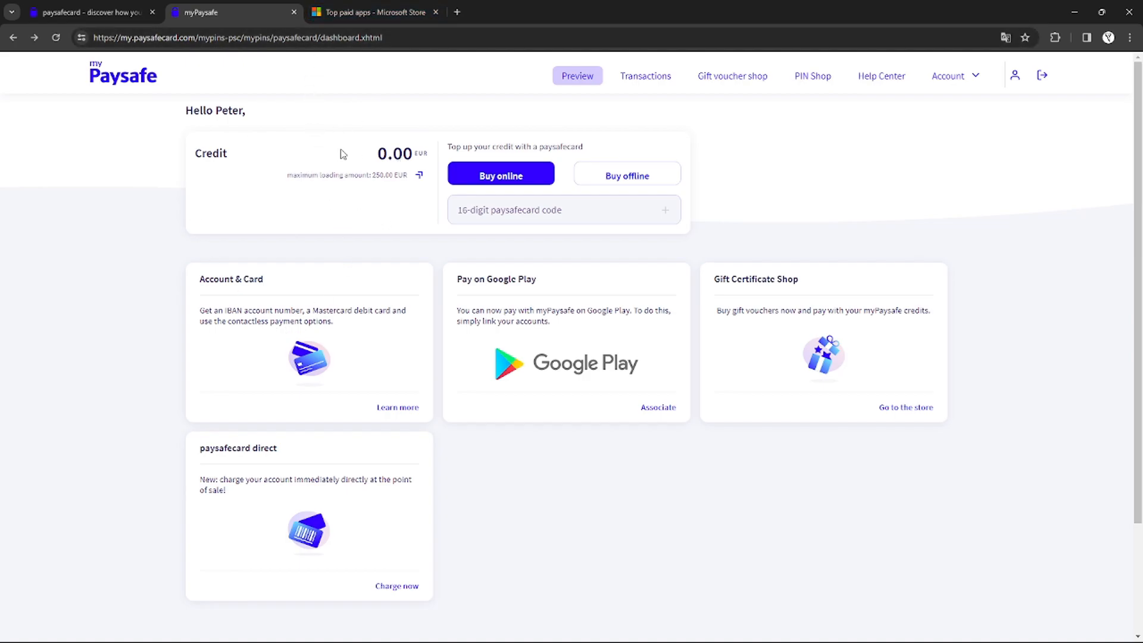
mouse_move(371, 12)
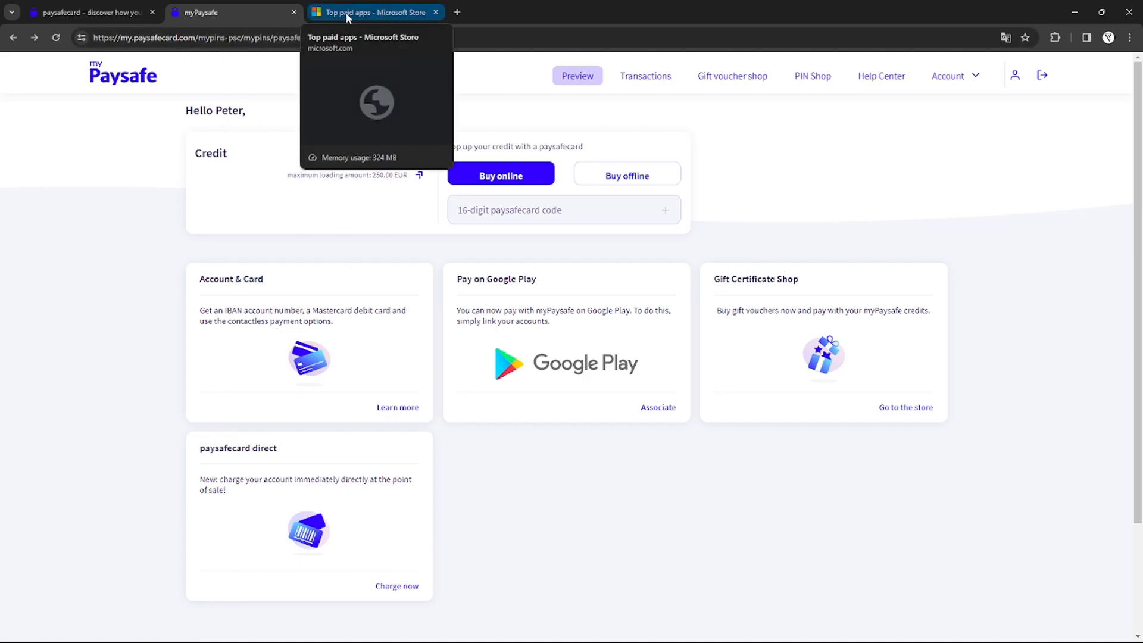
Step: Go to the top paid apps and bring up the Sketchbook Pro listing
left_click(371, 12)
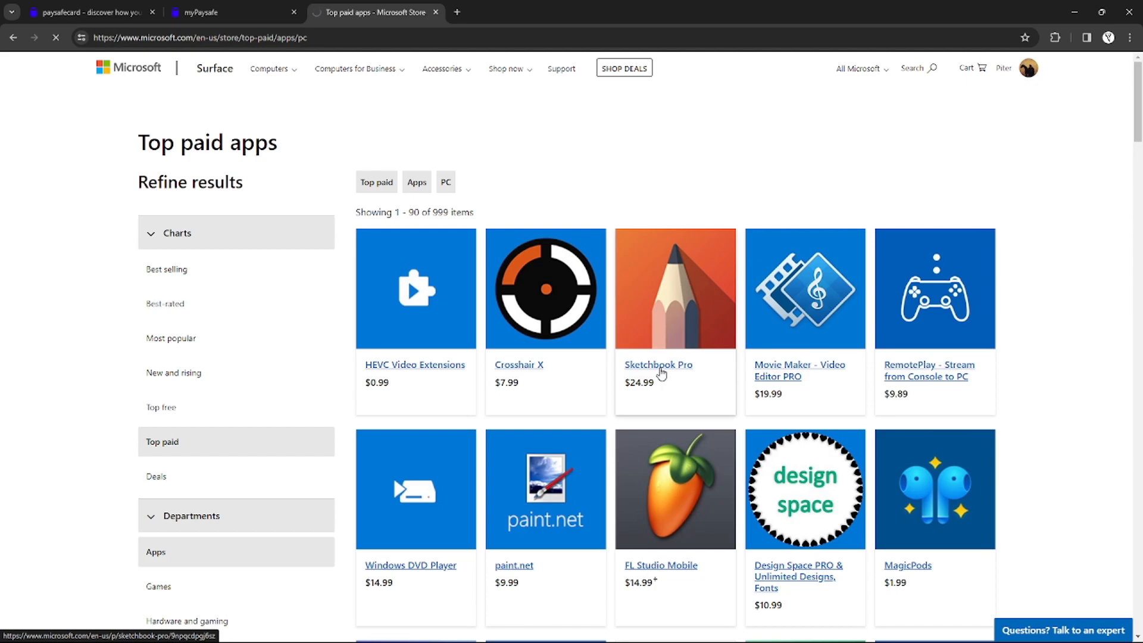
left_click(657, 365)
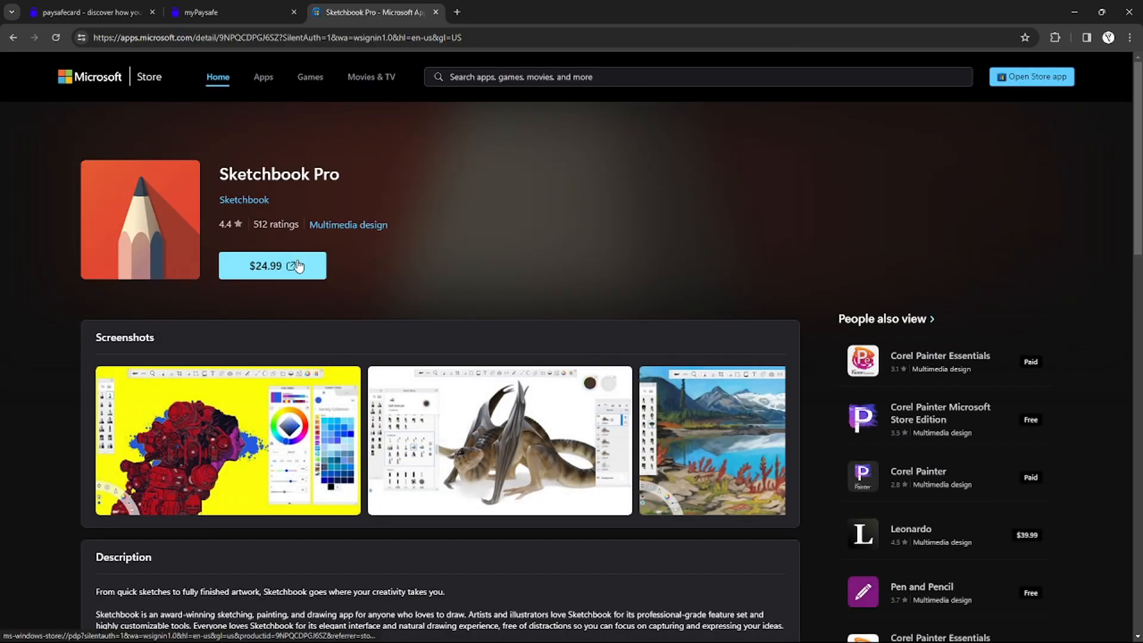
Step: Start the $24.99 purchase, always allowing the site to hand off to the Microsoft Store app
left_click(271, 266)
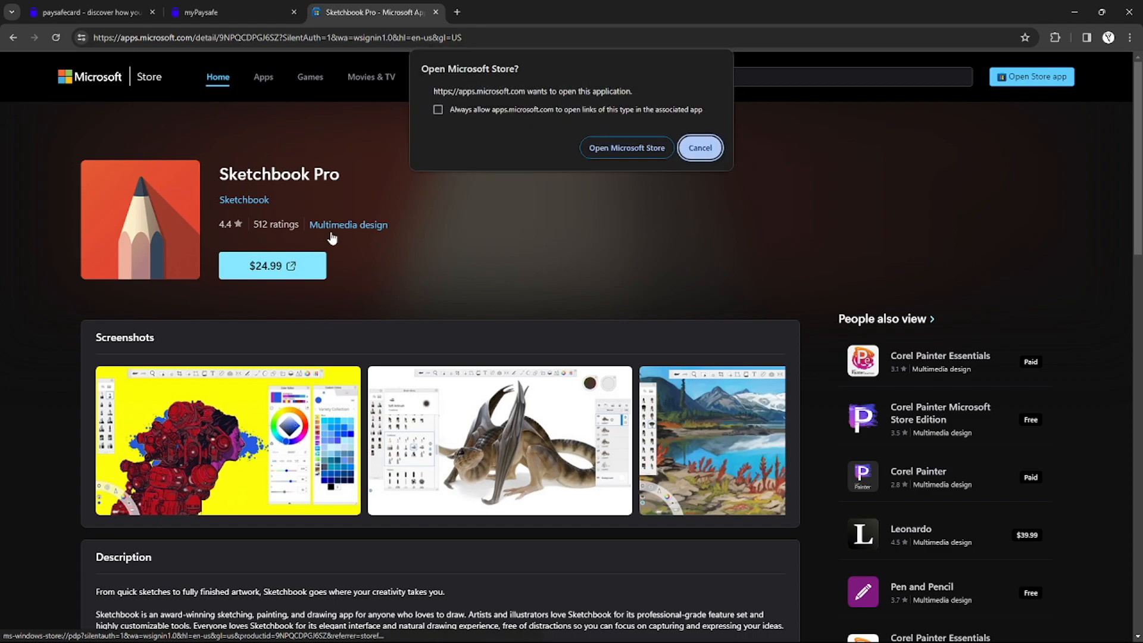
left_click(438, 109)
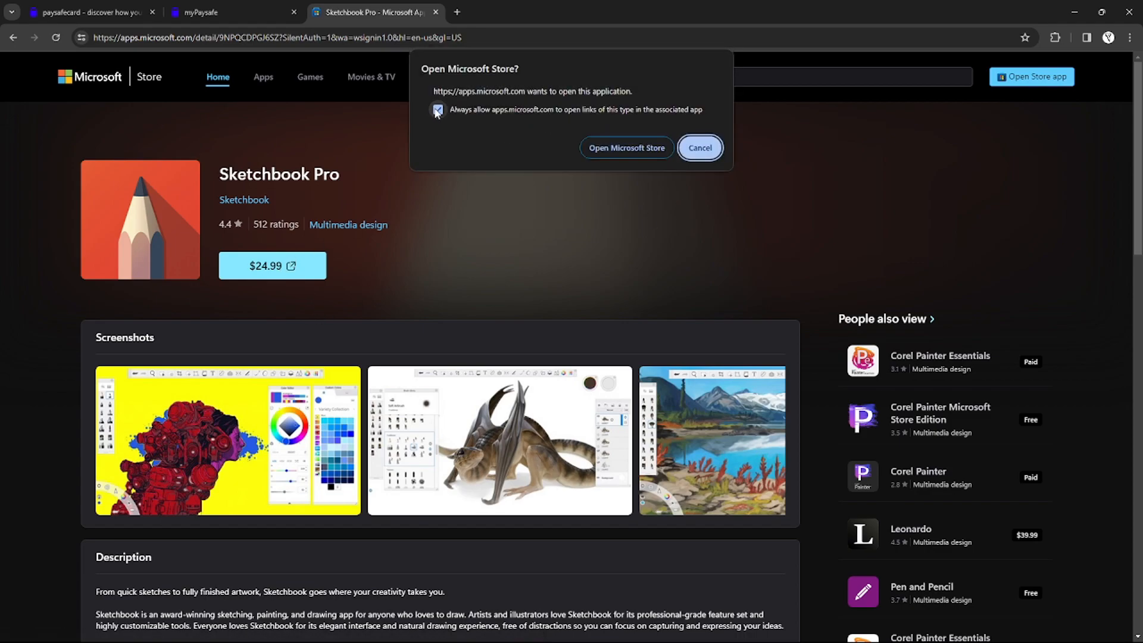
left_click(625, 148)
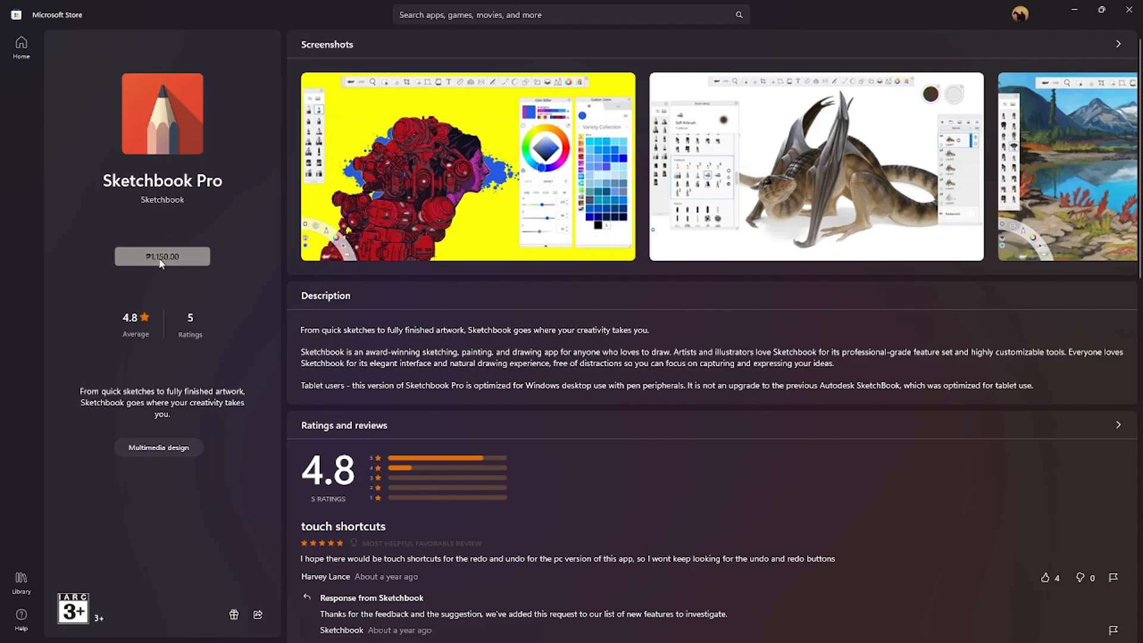
left_click(161, 256)
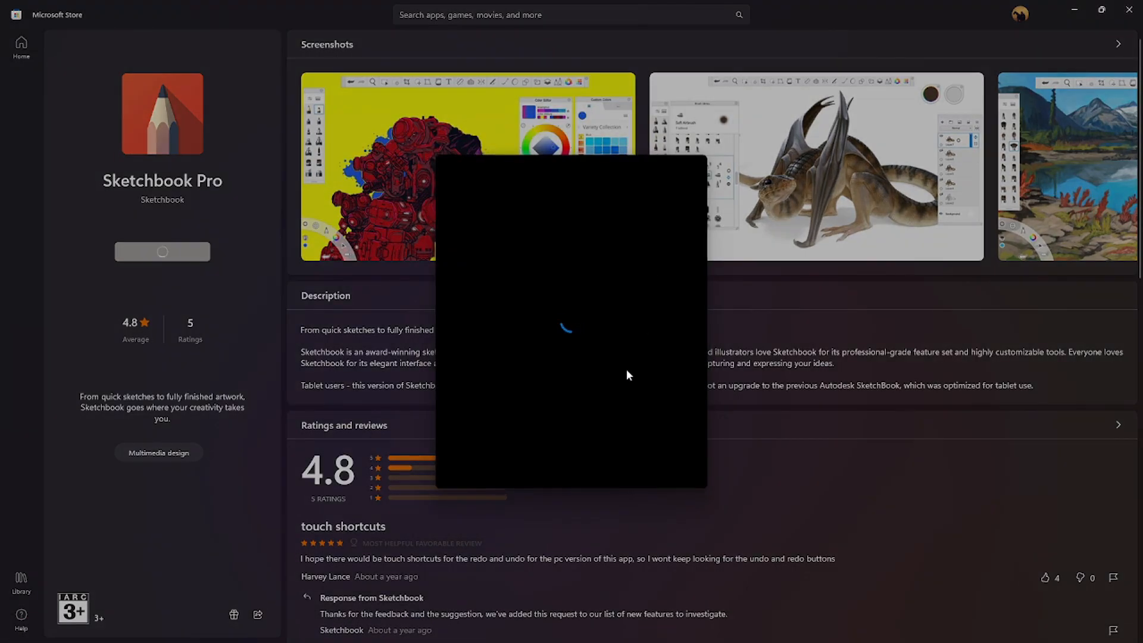
mouse_move(628, 199)
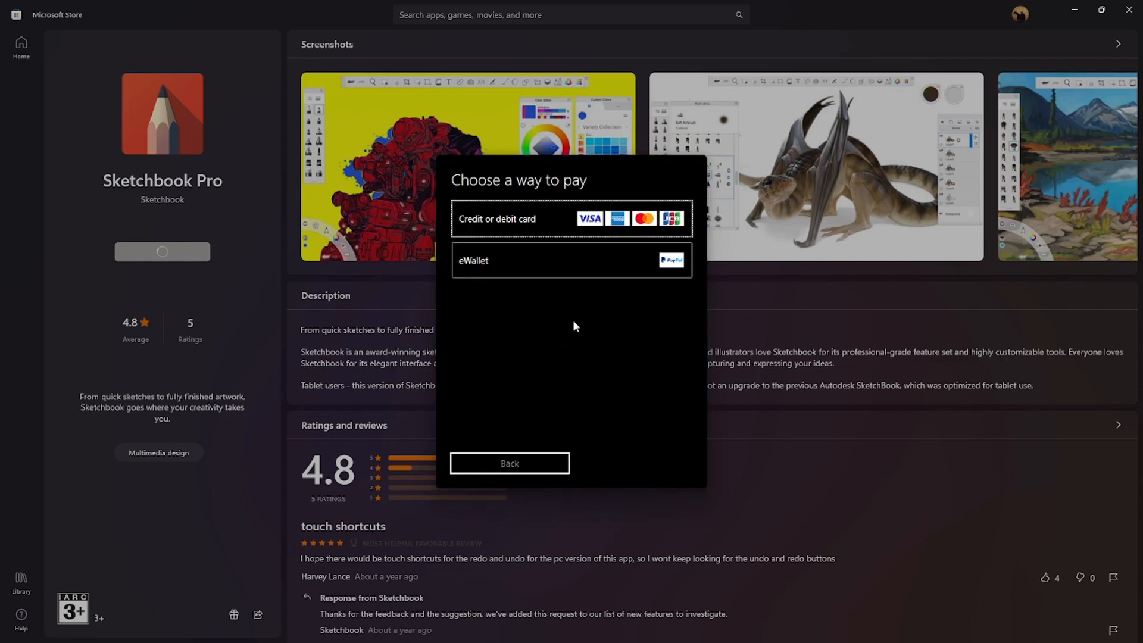
mouse_move(478, 308)
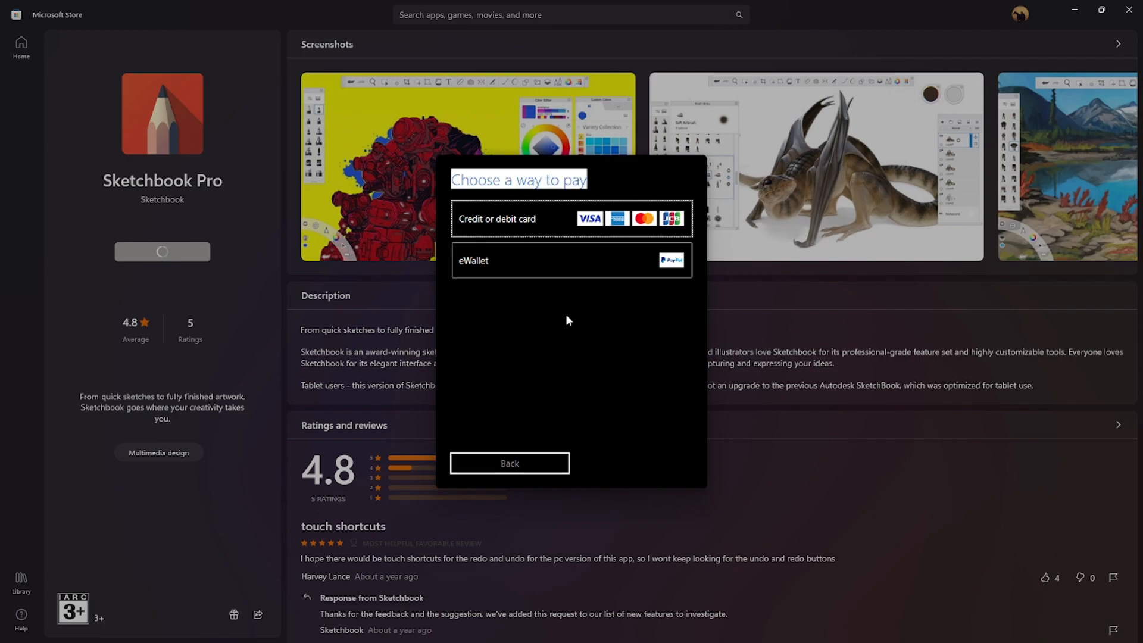
mouse_move(564, 453)
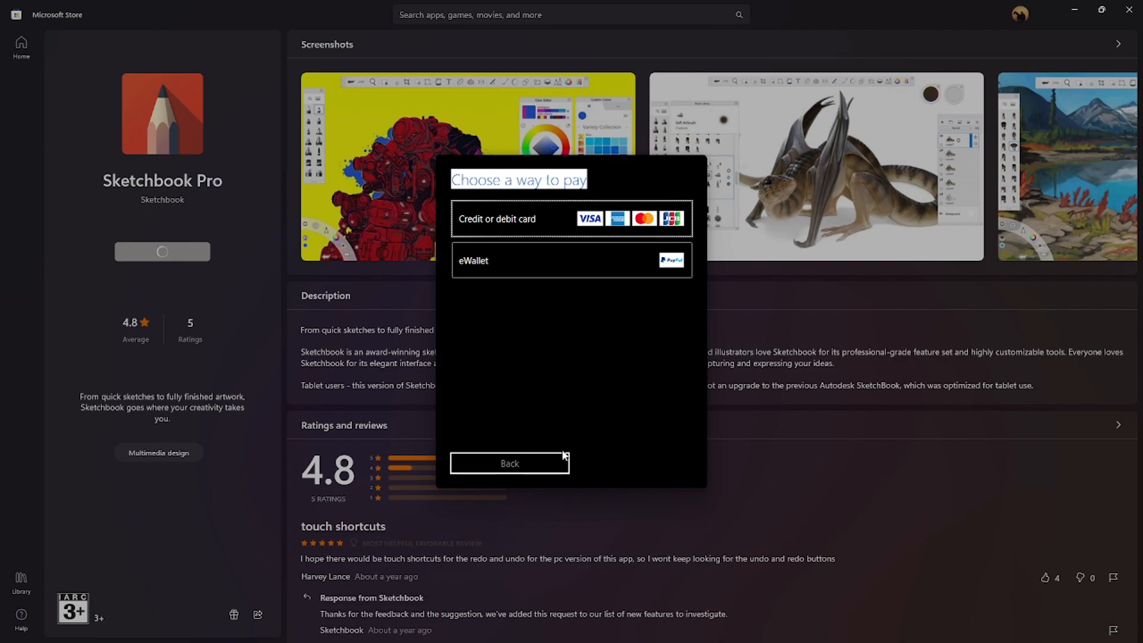
left_click(509, 463)
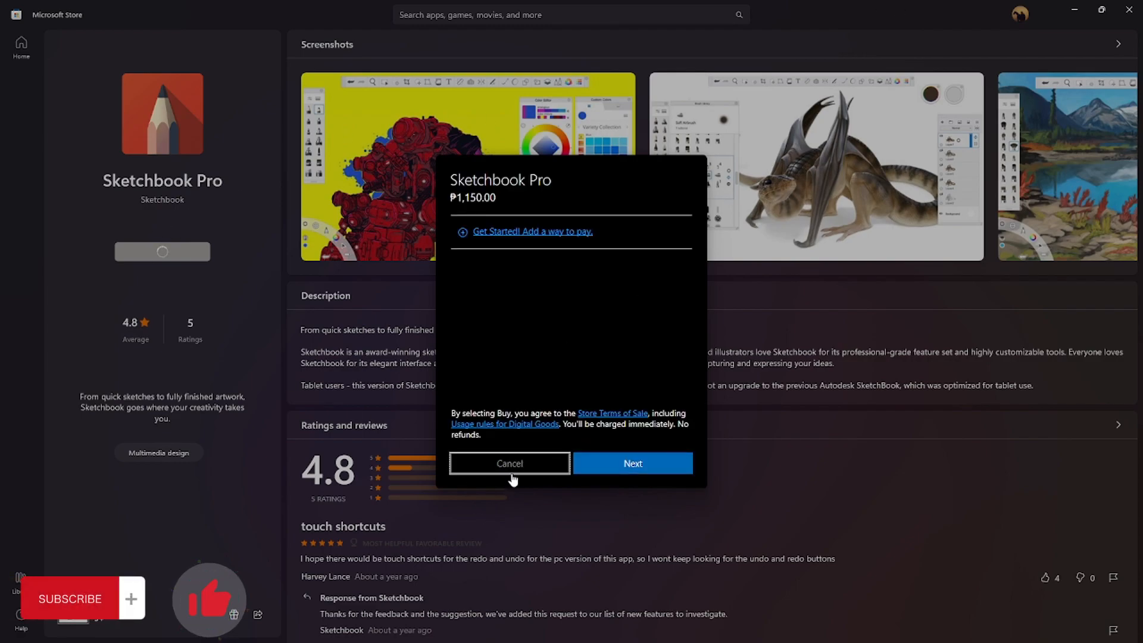
left_click(509, 463)
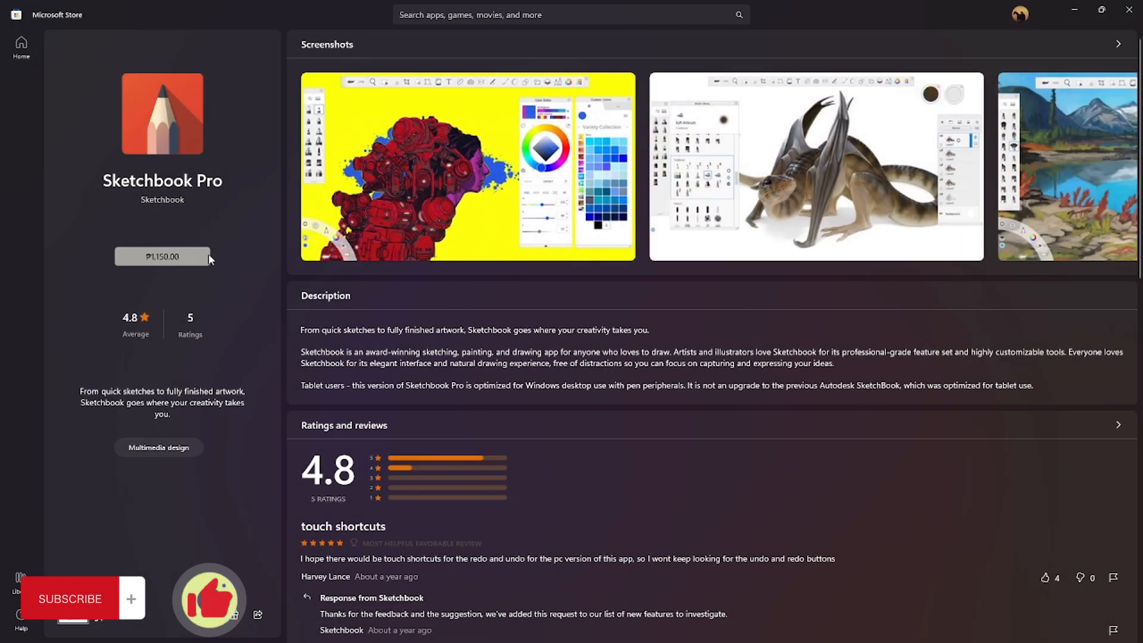